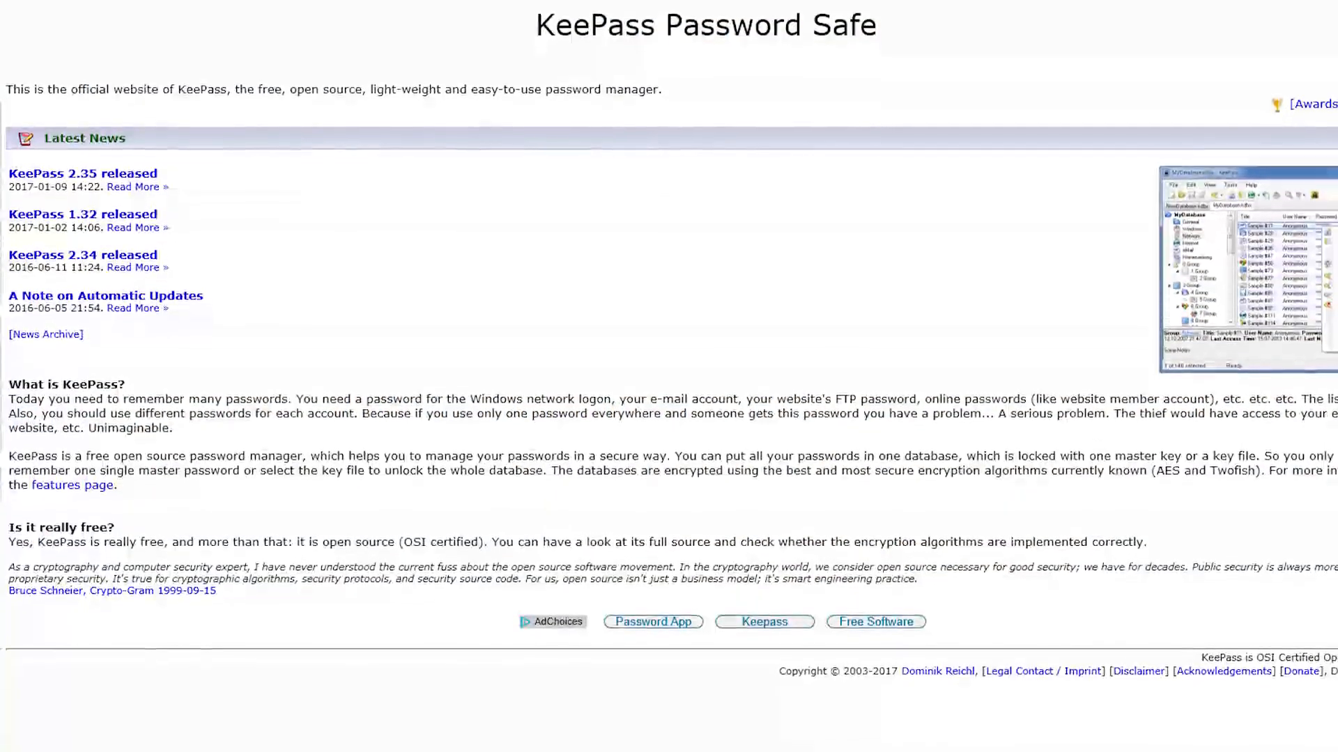
Scroll down the KeePass home page toward the Downloads link
scroll(down, 3)
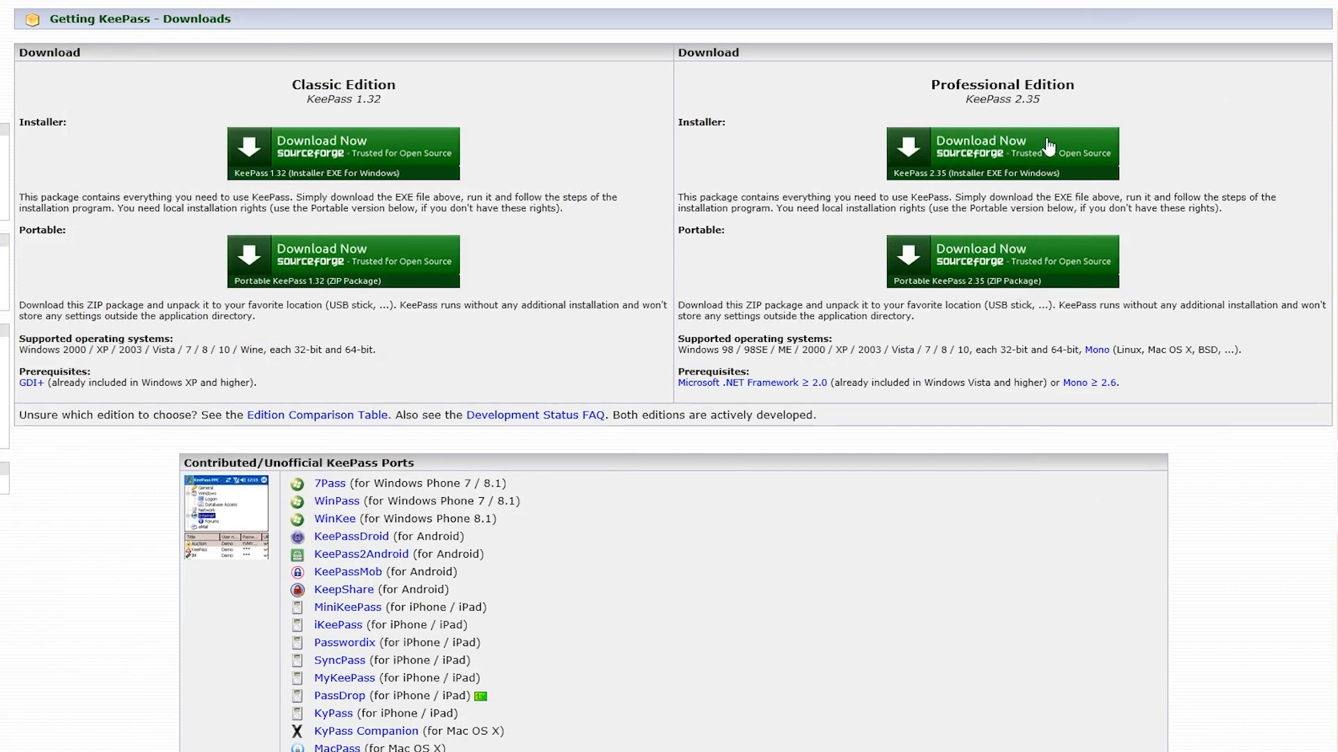
mouse_move(719, 189)
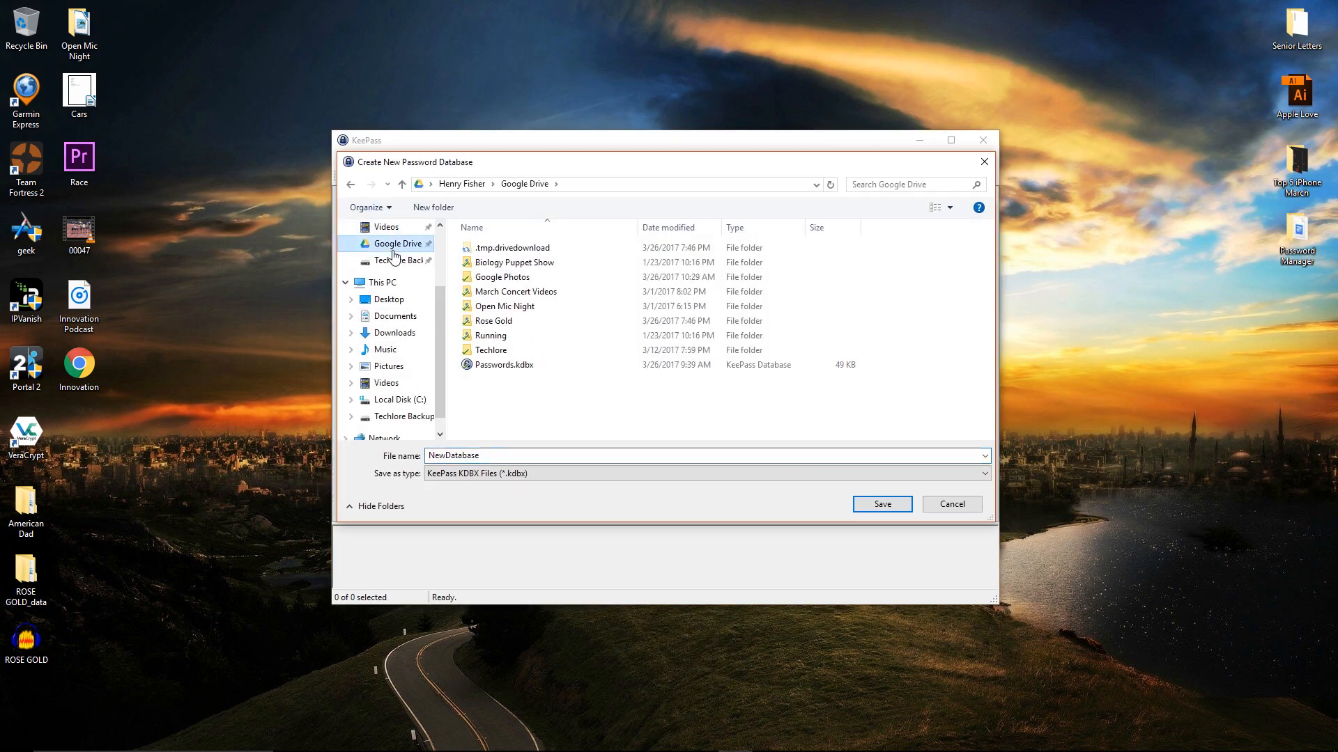
Save the new database as 'Test Passwords' in the Google Drive folder
text(Te)
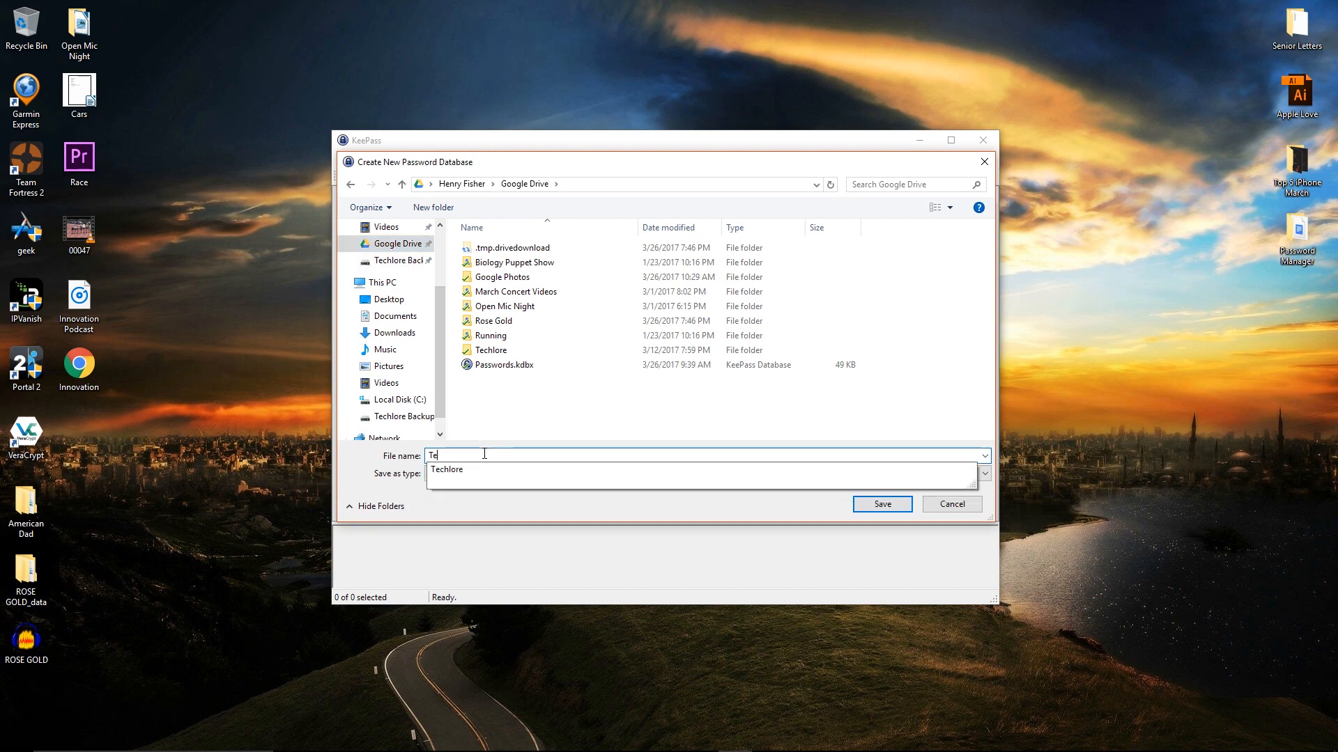
click(881, 504)
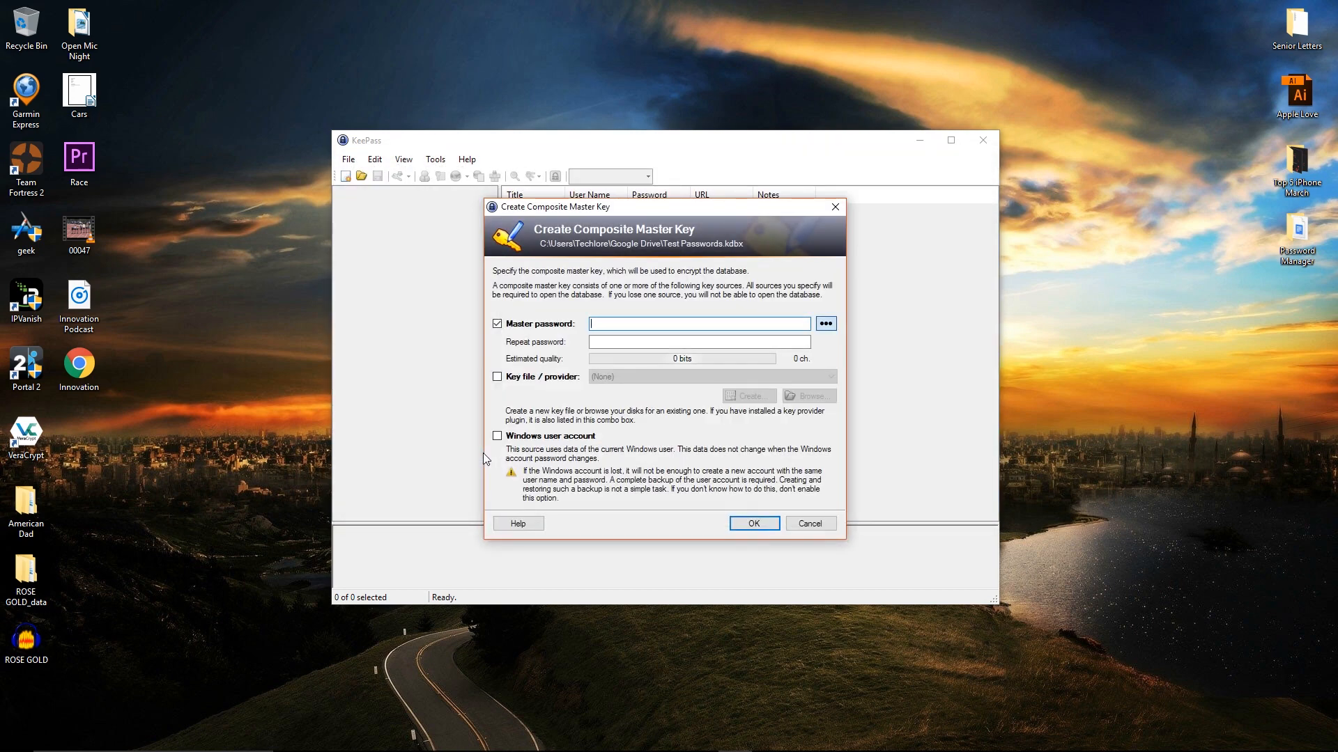
click(698, 323)
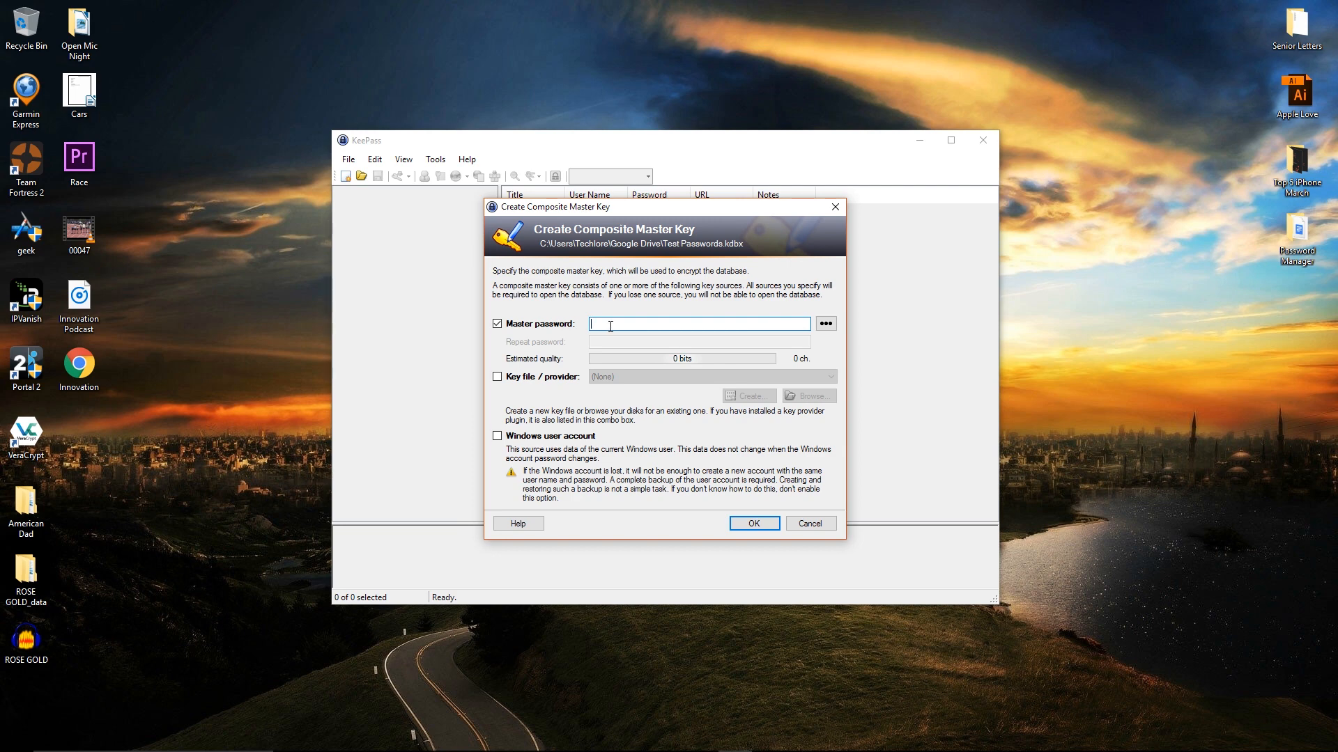
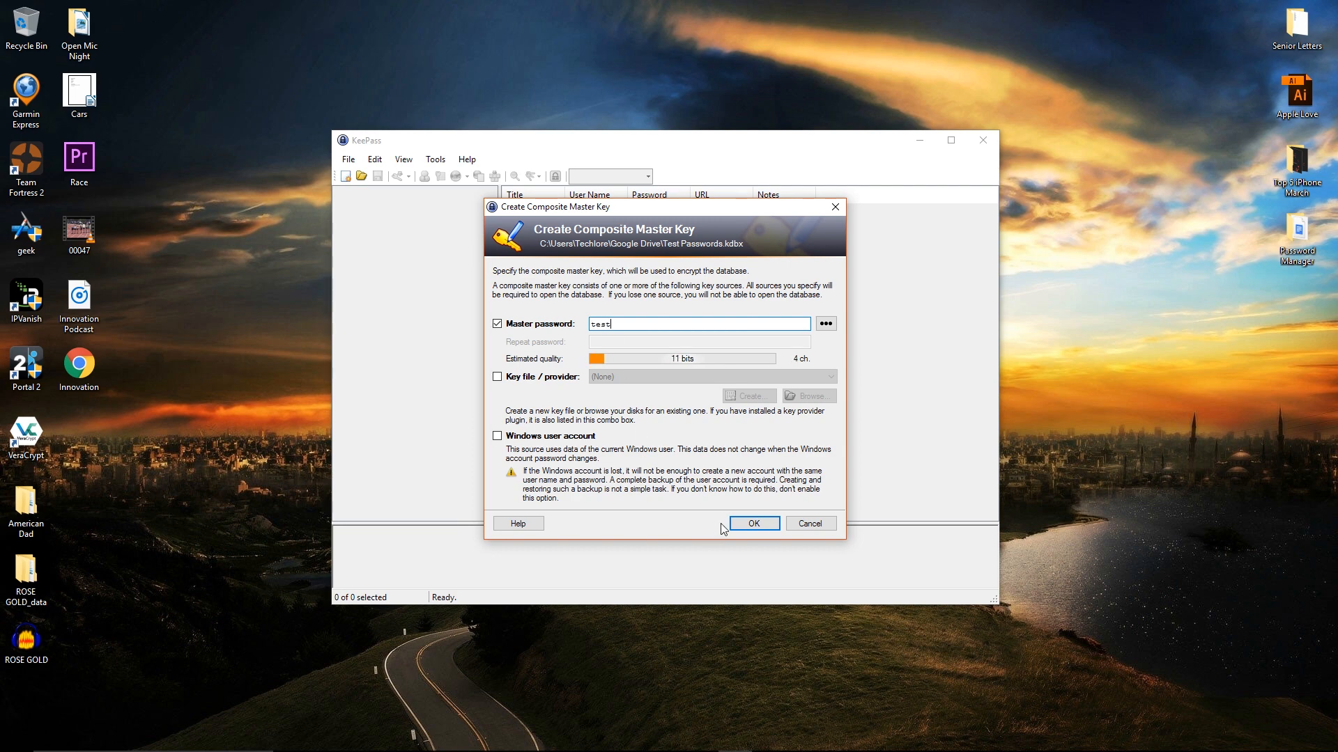
click(754, 523)
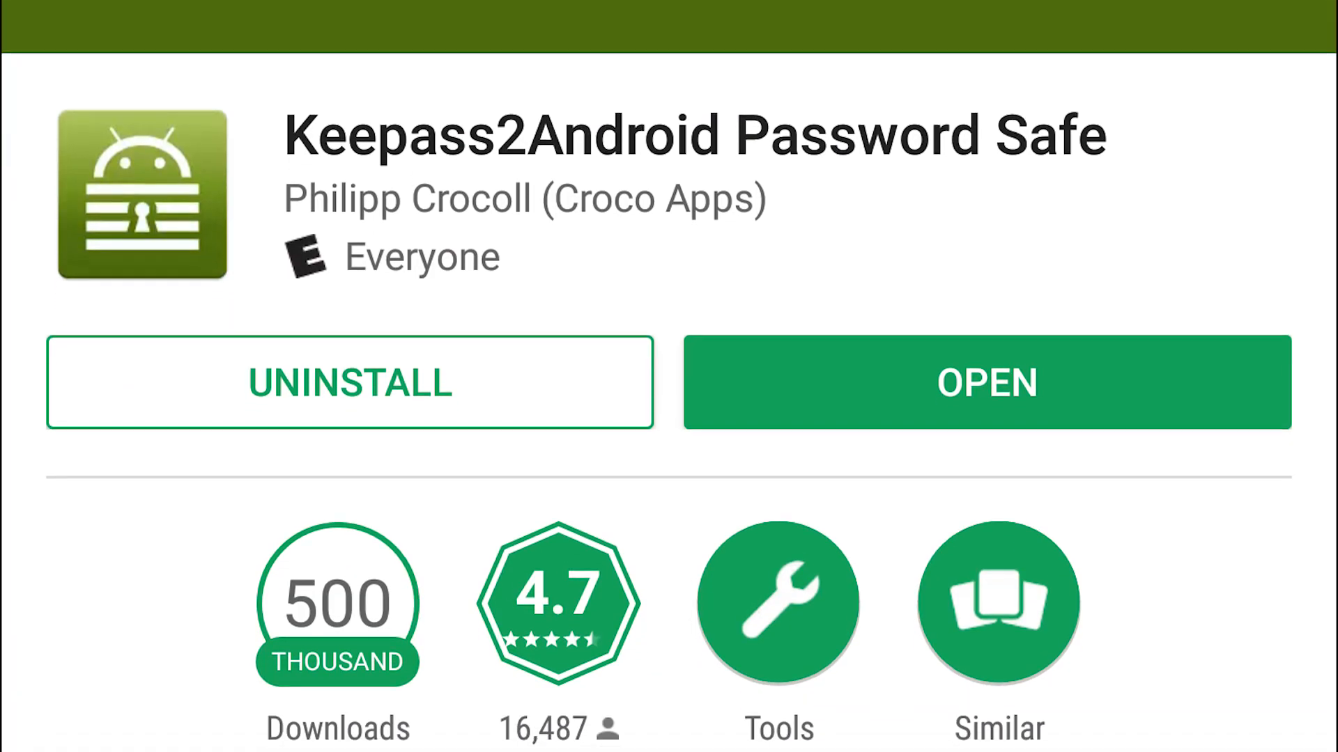
Launch the installed Keepass2Android app from its Play Store listing
click(987, 382)
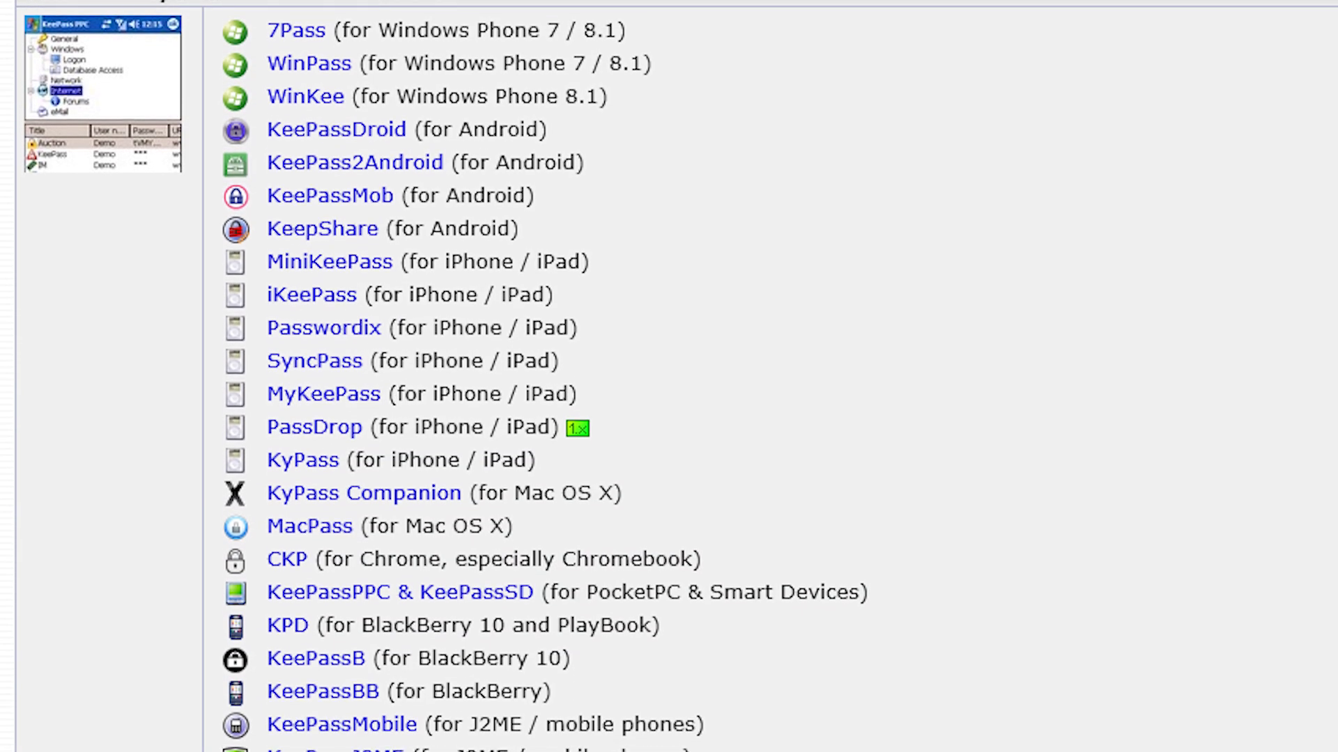
scroll(down, 3)
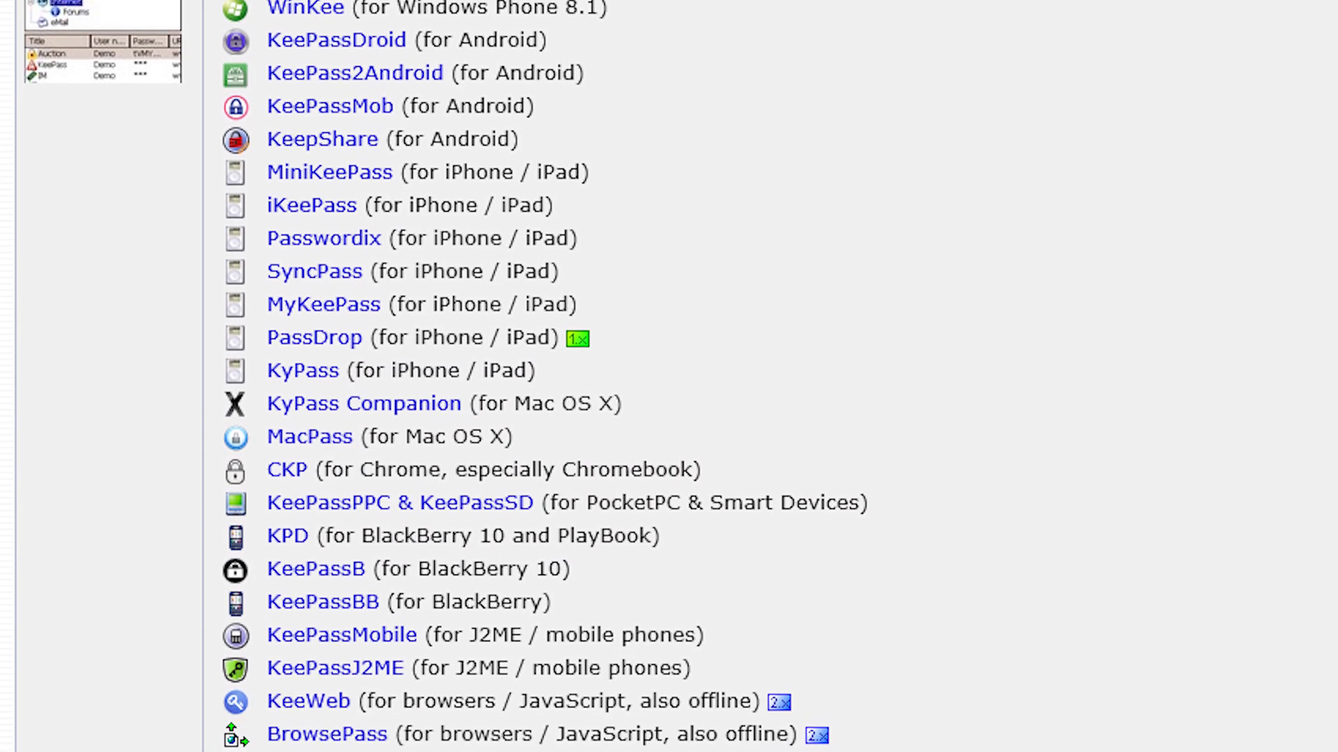
scroll(down, 3)
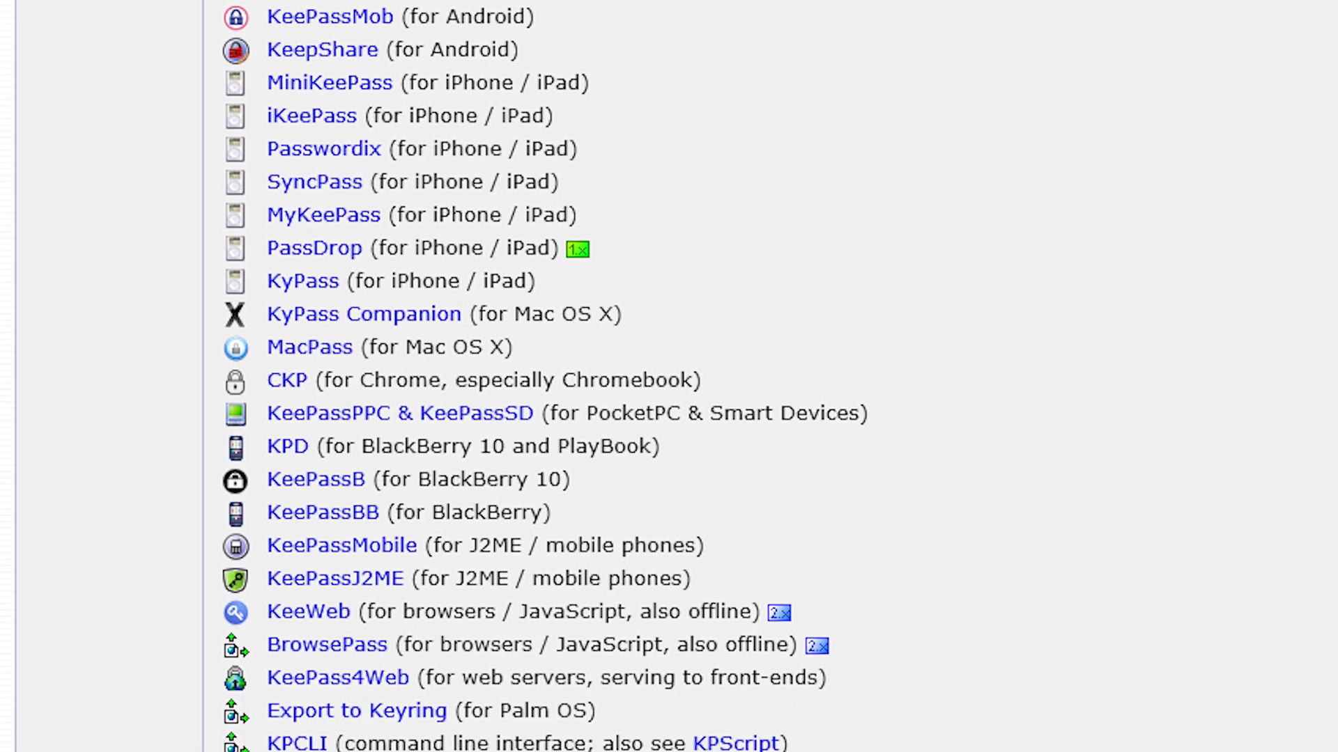
scroll(down, 3)
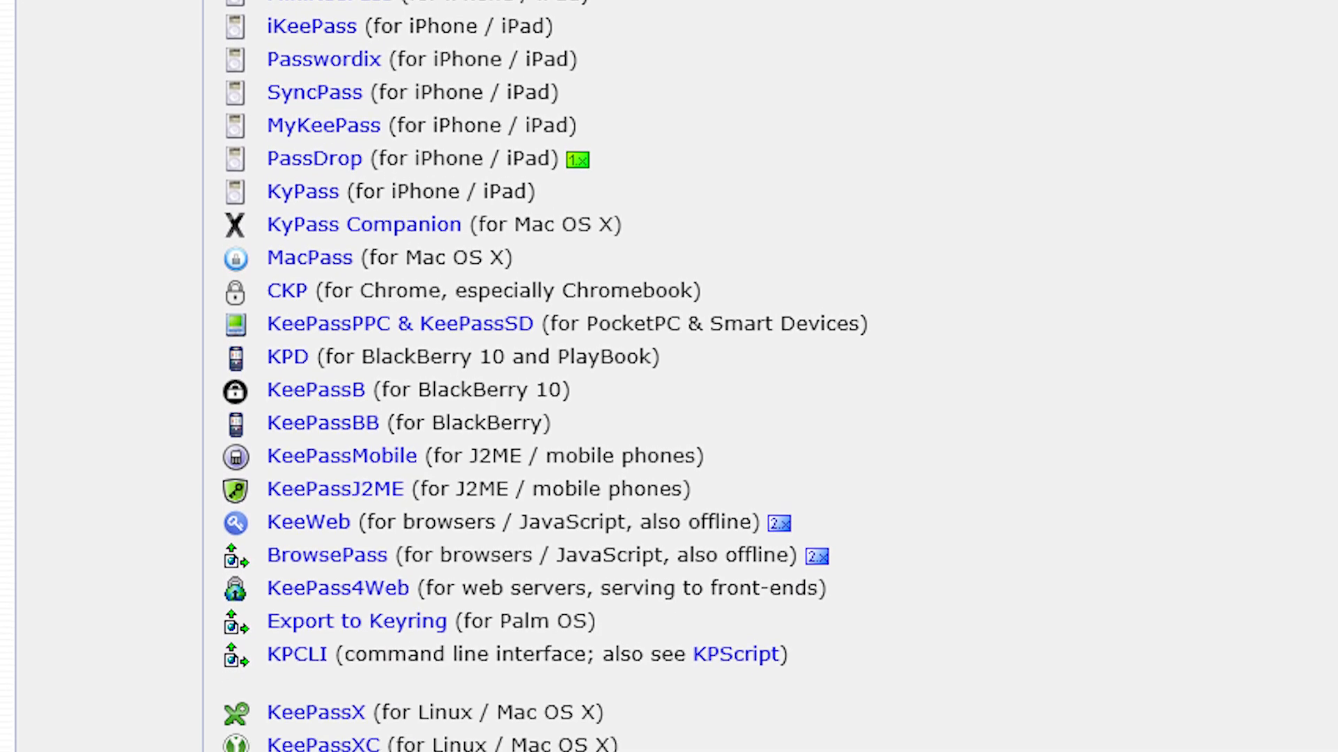